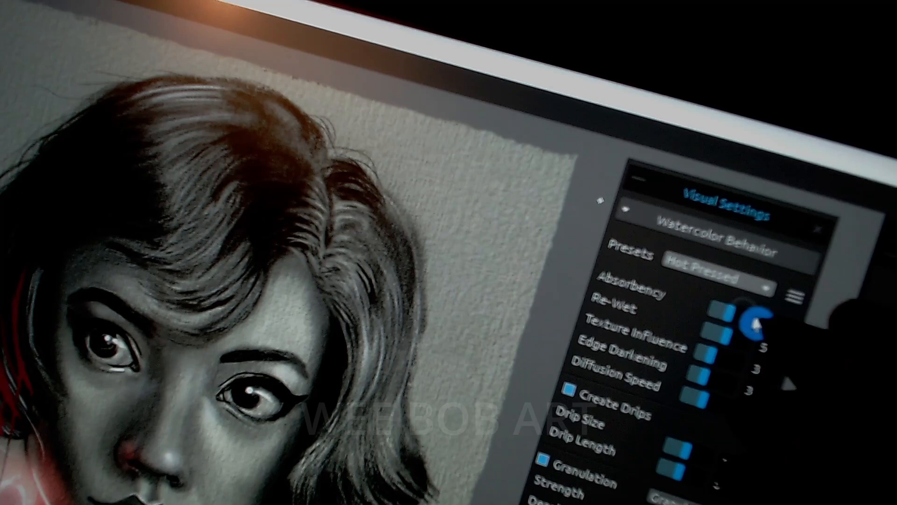
Choose the Cold Pressed paper behavior preset and show the Pressure slider in the Watercolors panel
left_click(715, 265)
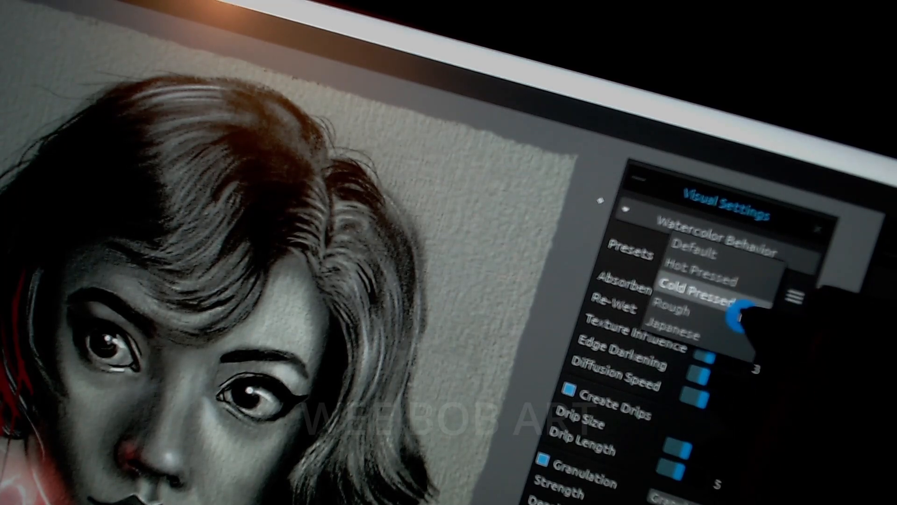
left_click(693, 288)
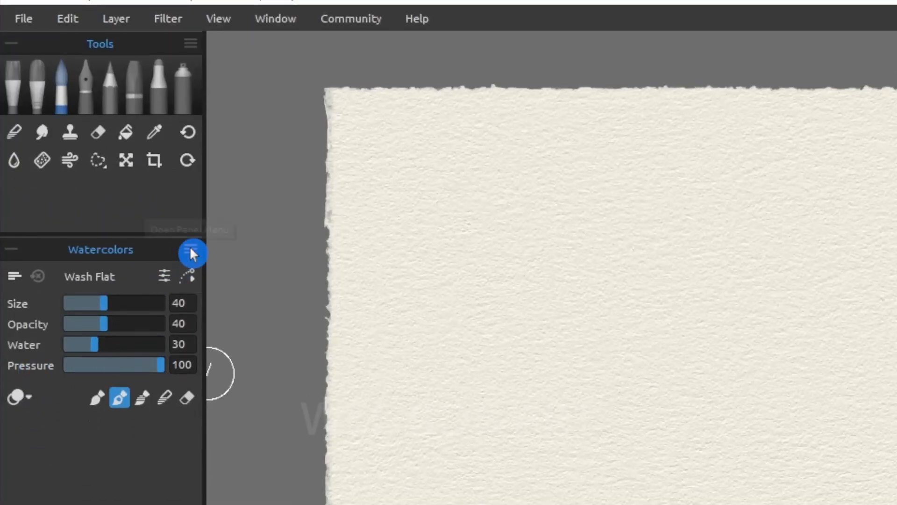
left_click(191, 250)
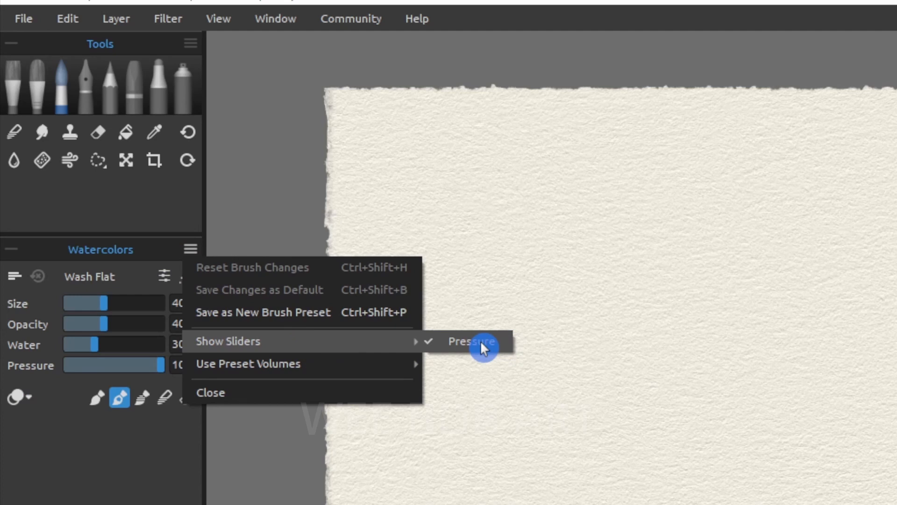